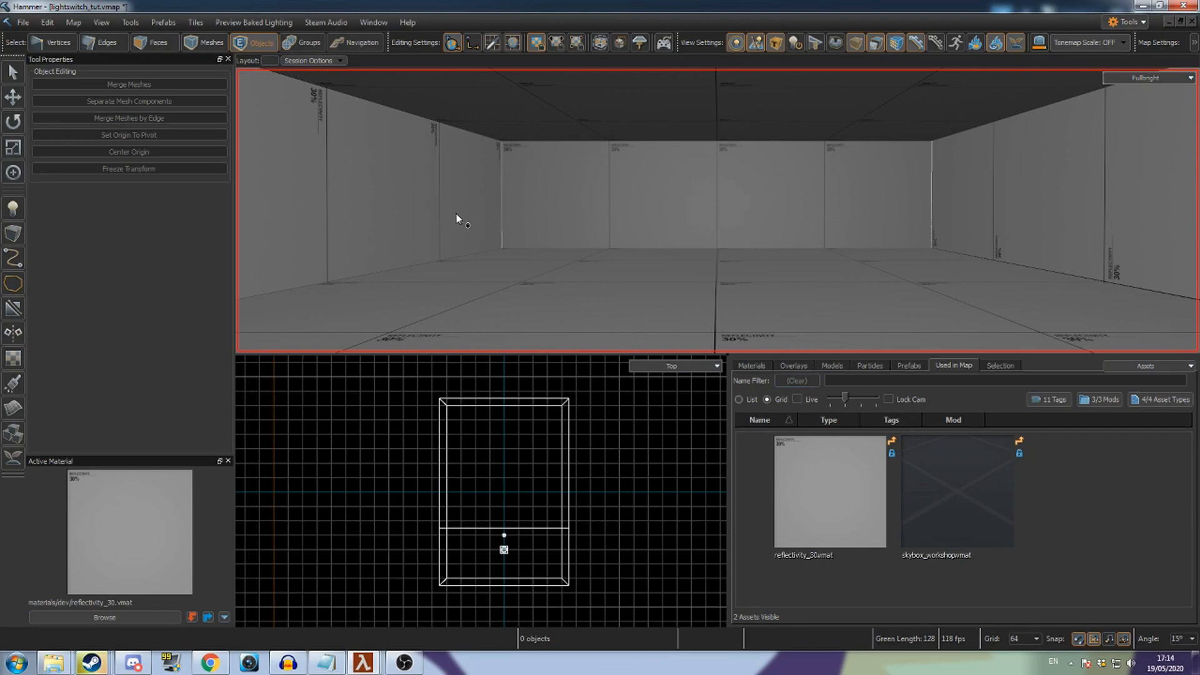
# - Place a new entity in the room as a light_omni named my_light
pyautogui.click(13, 208)
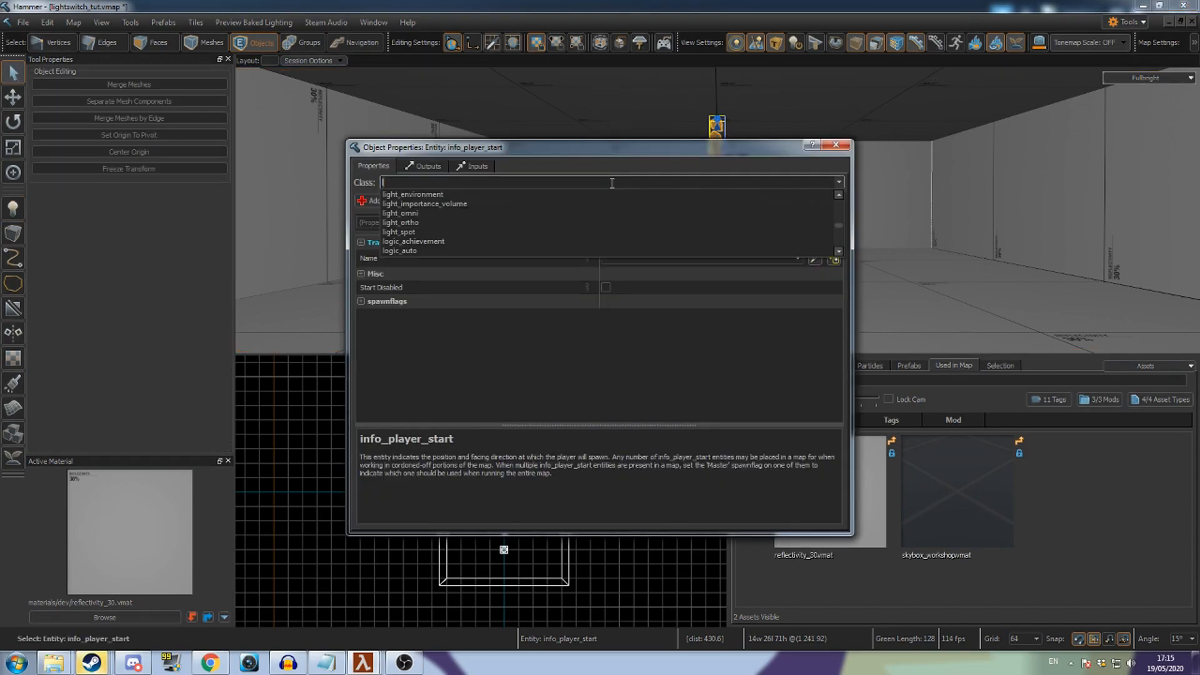
pyautogui.click(400, 222)
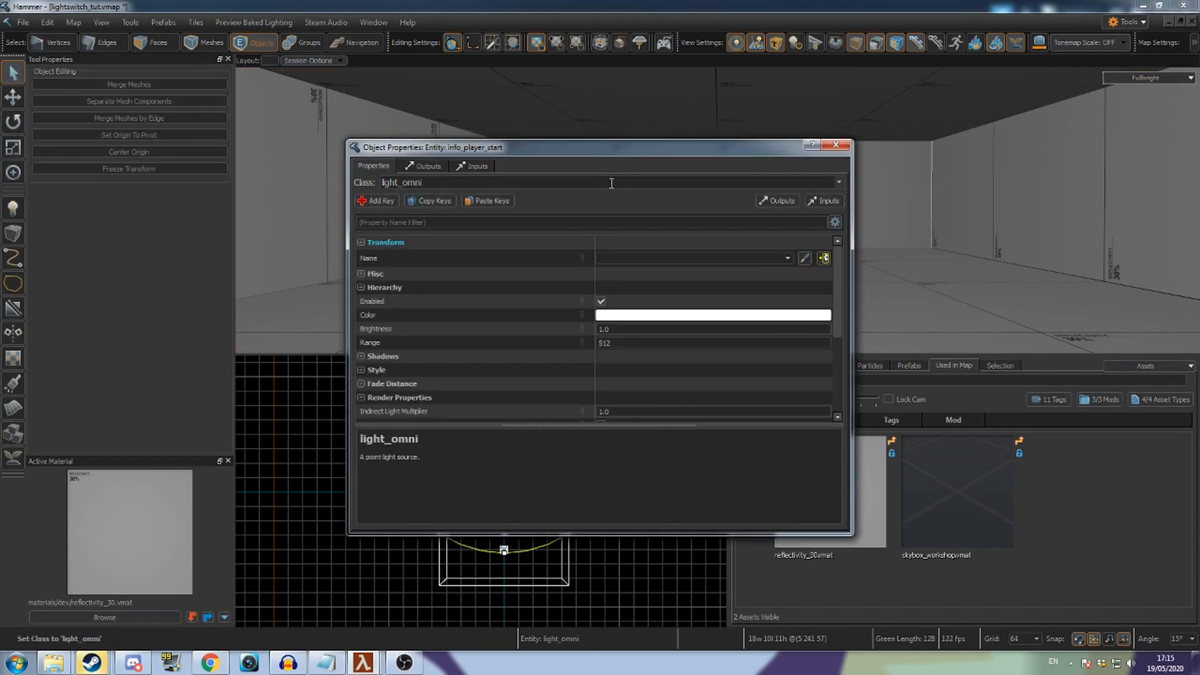
pyautogui.click(689, 258)
pyautogui.write('my_light')
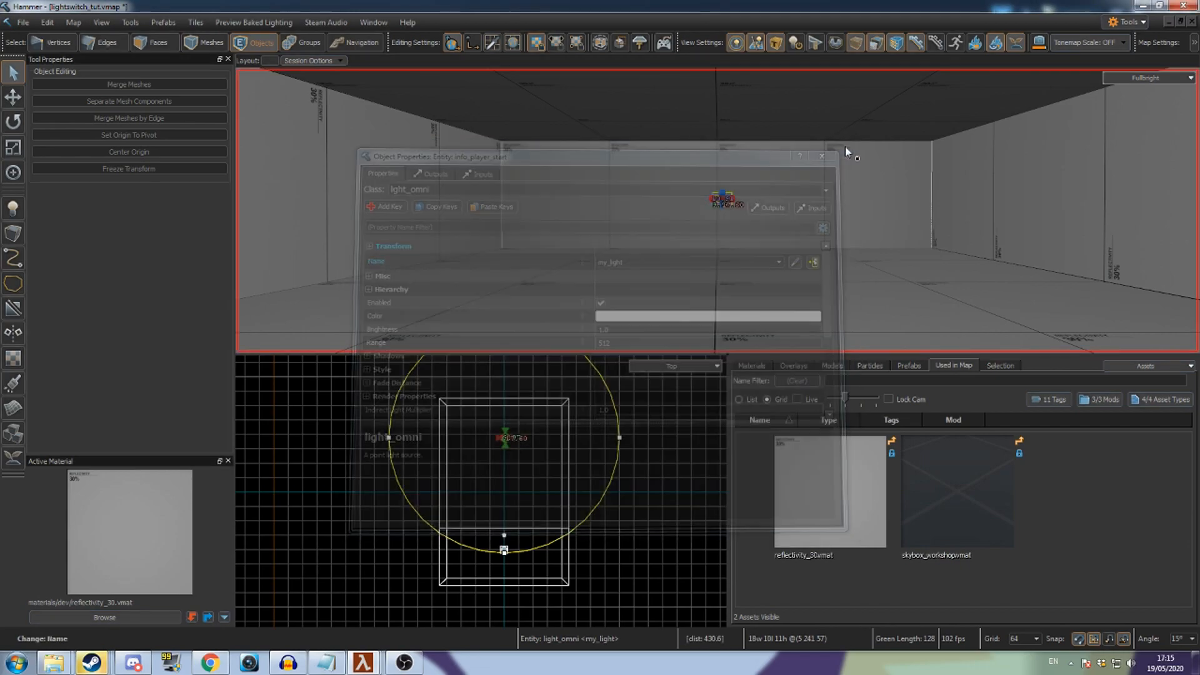
# - Import interactive_switch_2.vmap from content > hlvr > maps > release > prefabs > interactive_objects
pyautogui.click(822, 156)
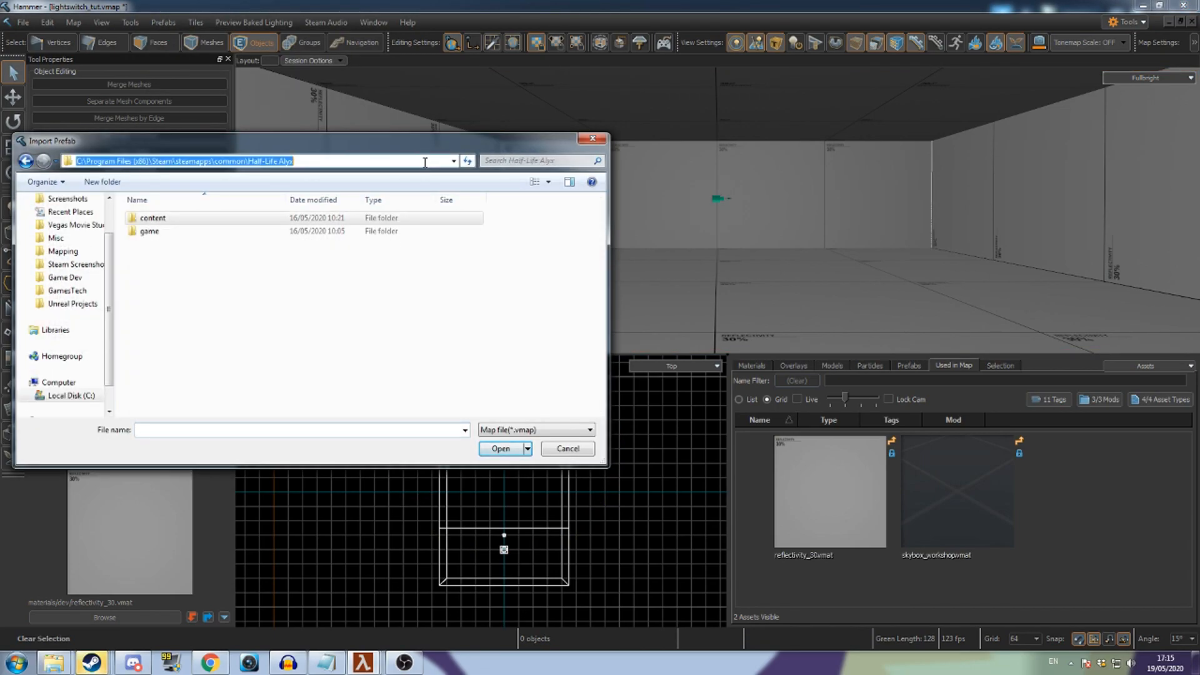
pyautogui.click(152, 218)
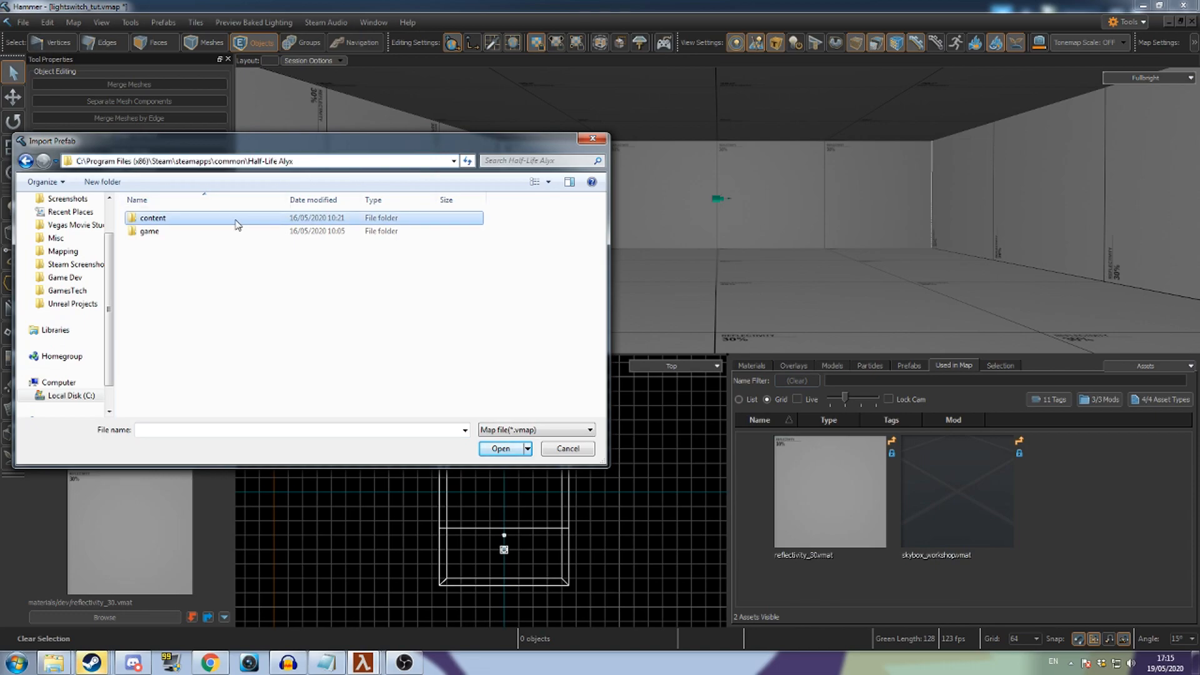
pyautogui.doubleClick(152, 217)
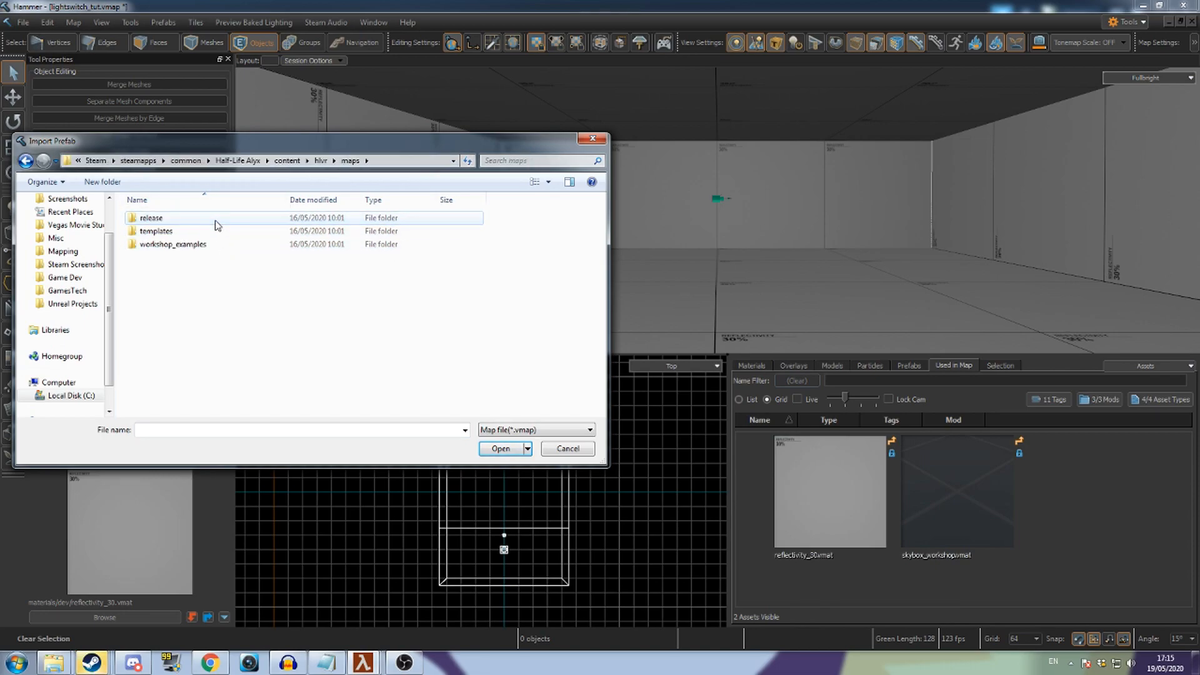
pyautogui.doubleClick(151, 218)
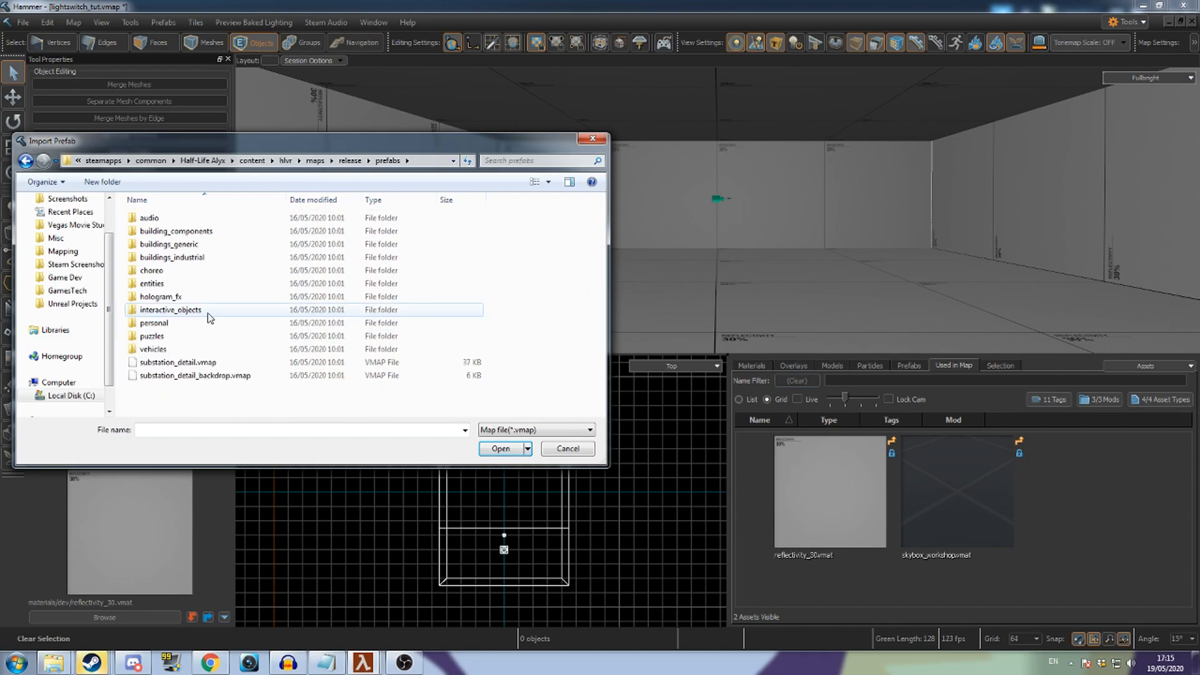
pyautogui.doubleClick(170, 309)
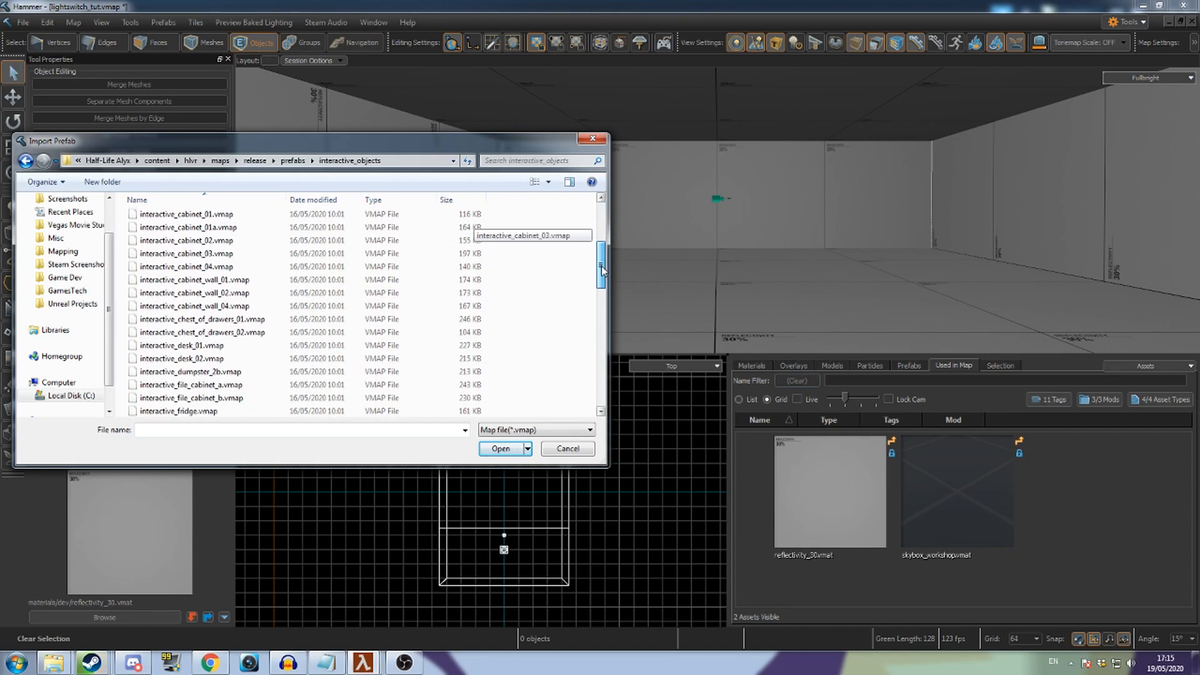
pyautogui.scroll(-3)
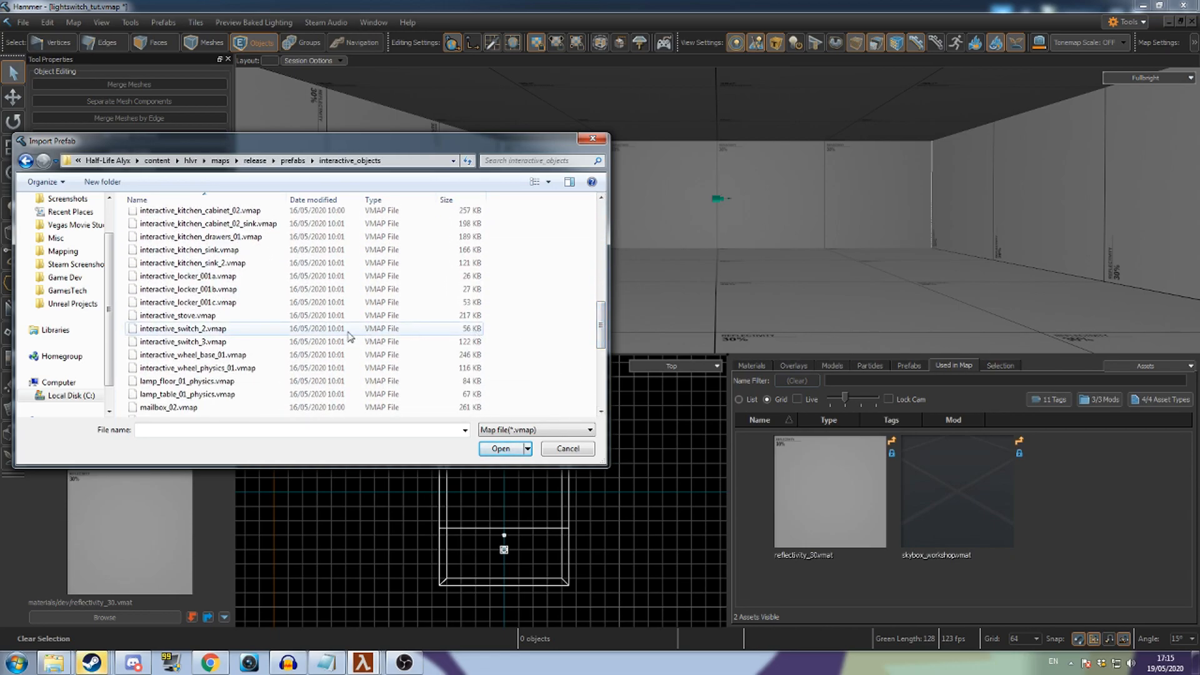
pyautogui.click(500, 449)
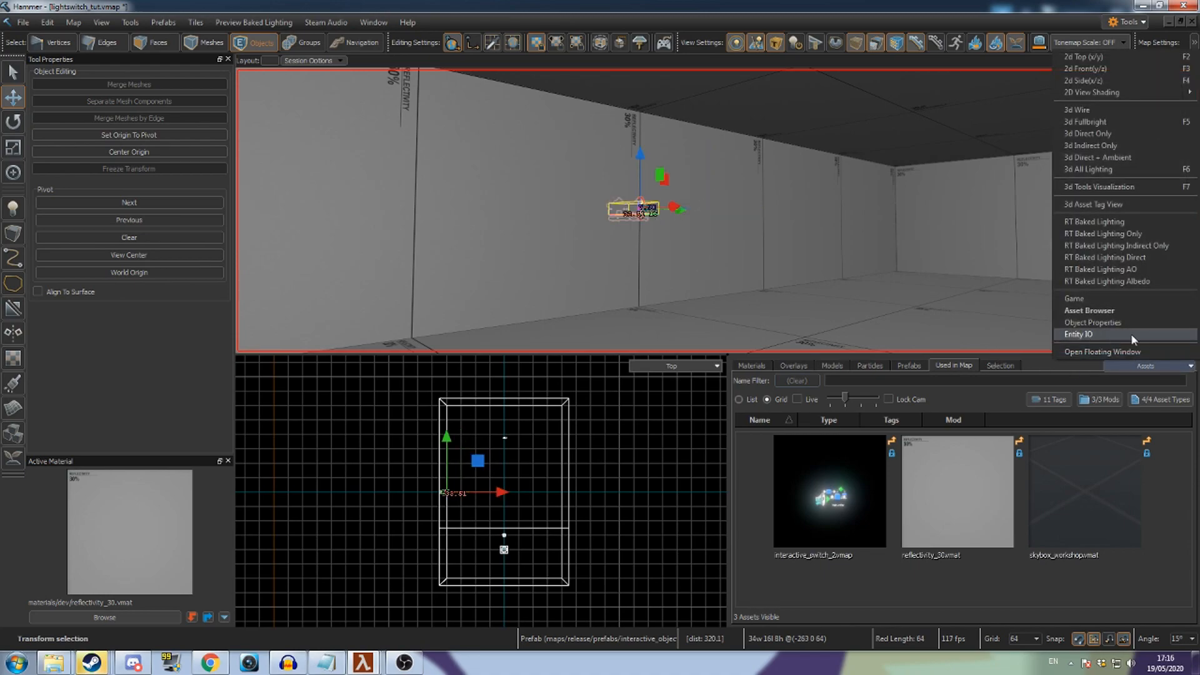
# - Switch the Assets panel to Entity IO and add a new output connection
pyautogui.click(1079, 334)
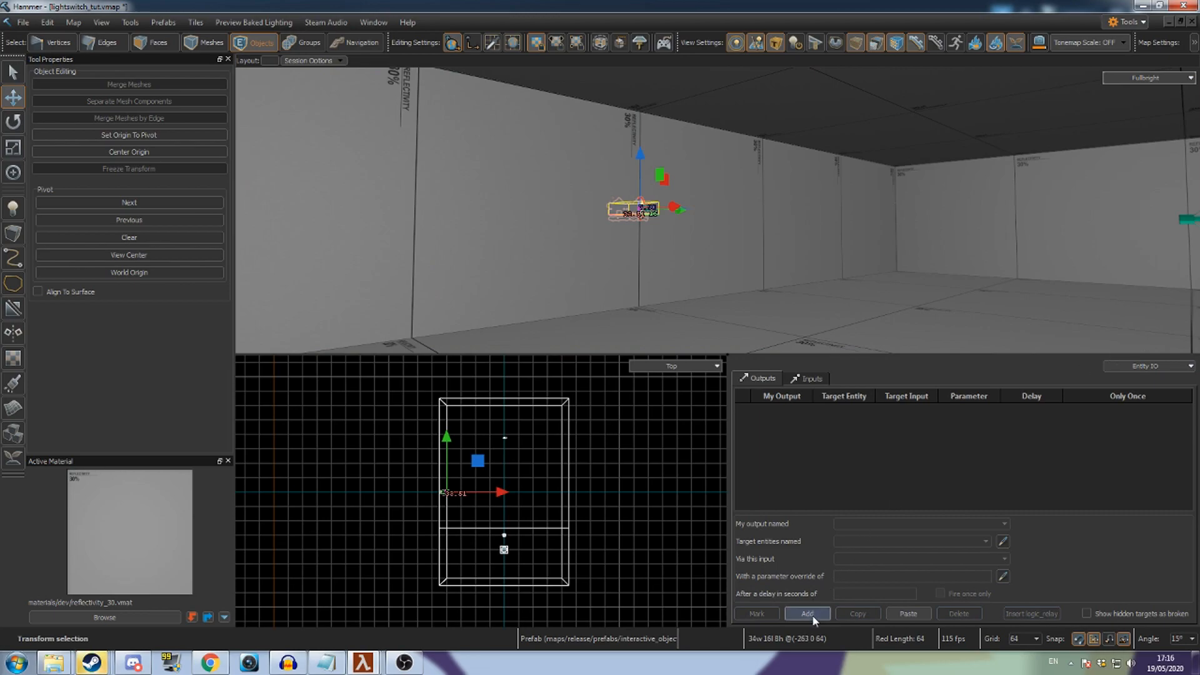
pyautogui.click(806, 613)
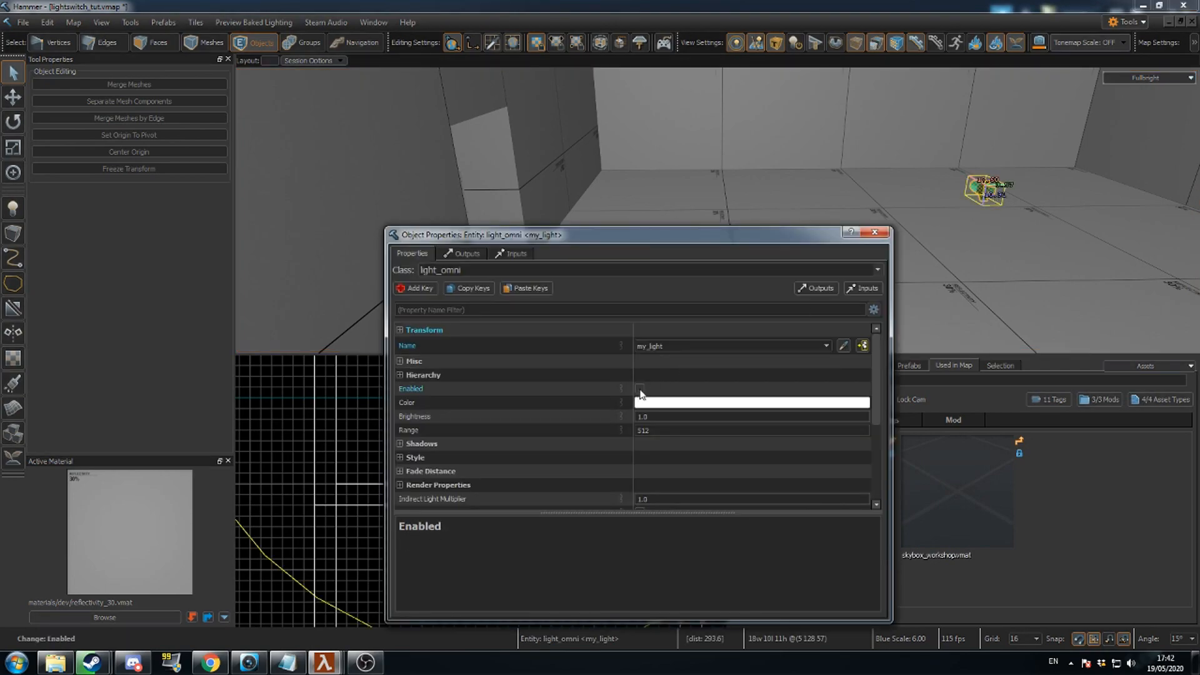
# - Untick my_light's Enabled checkbox so the light starts off
pyautogui.click(877, 234)
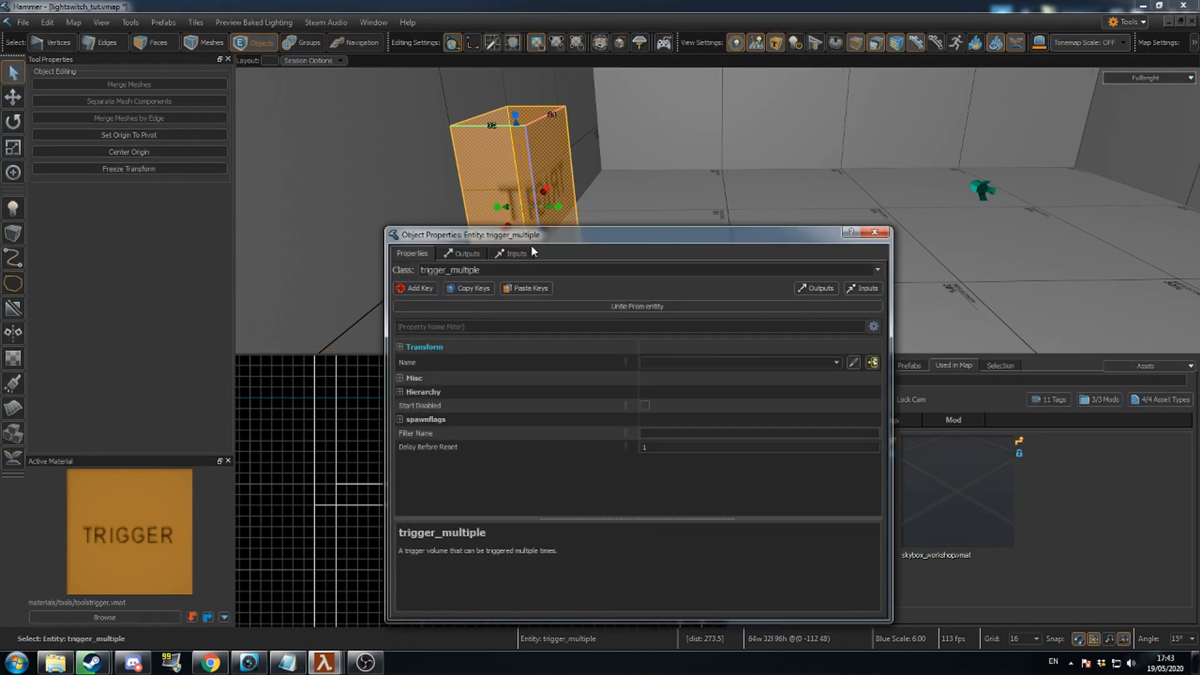
# - Make the trigger a trigger_once with an OnStartTouch output firing TurnOn on my_light
pyautogui.click(635, 269)
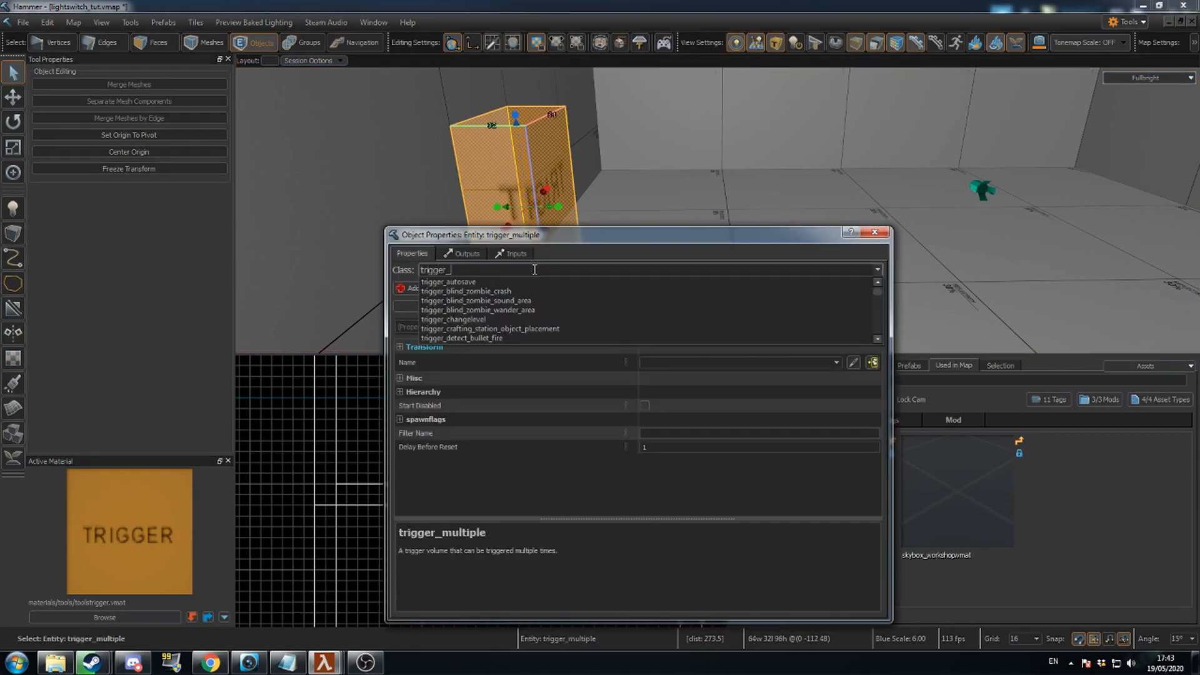
pyautogui.click(468, 254)
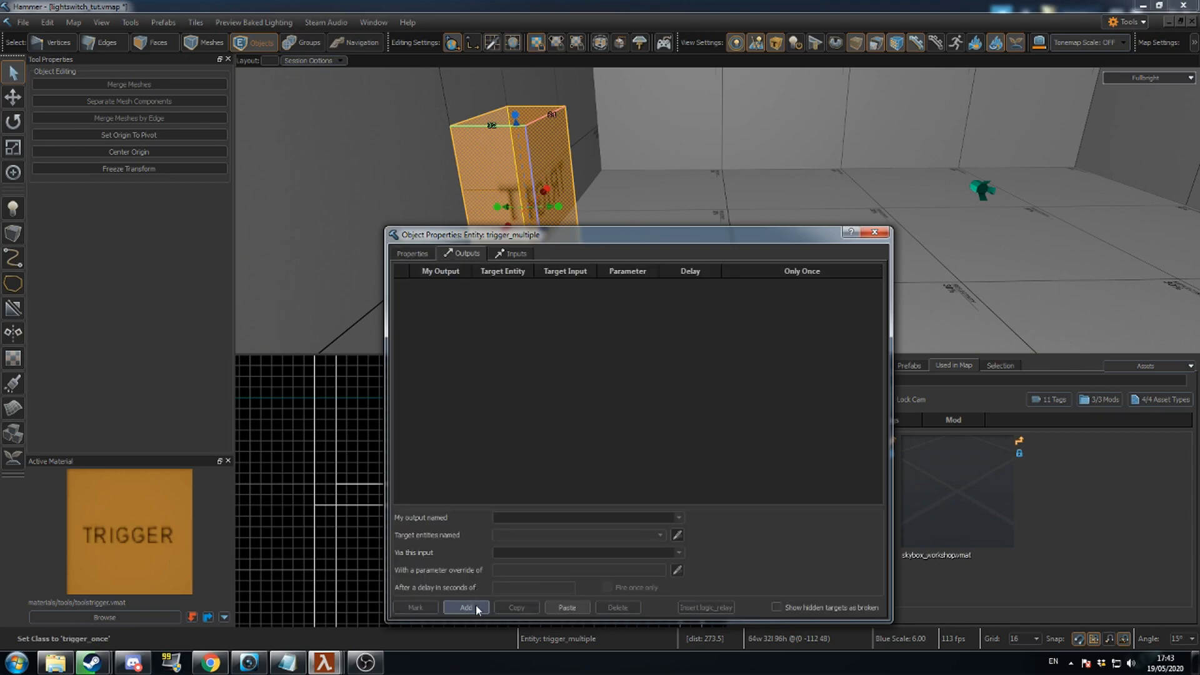
pyautogui.click(466, 607)
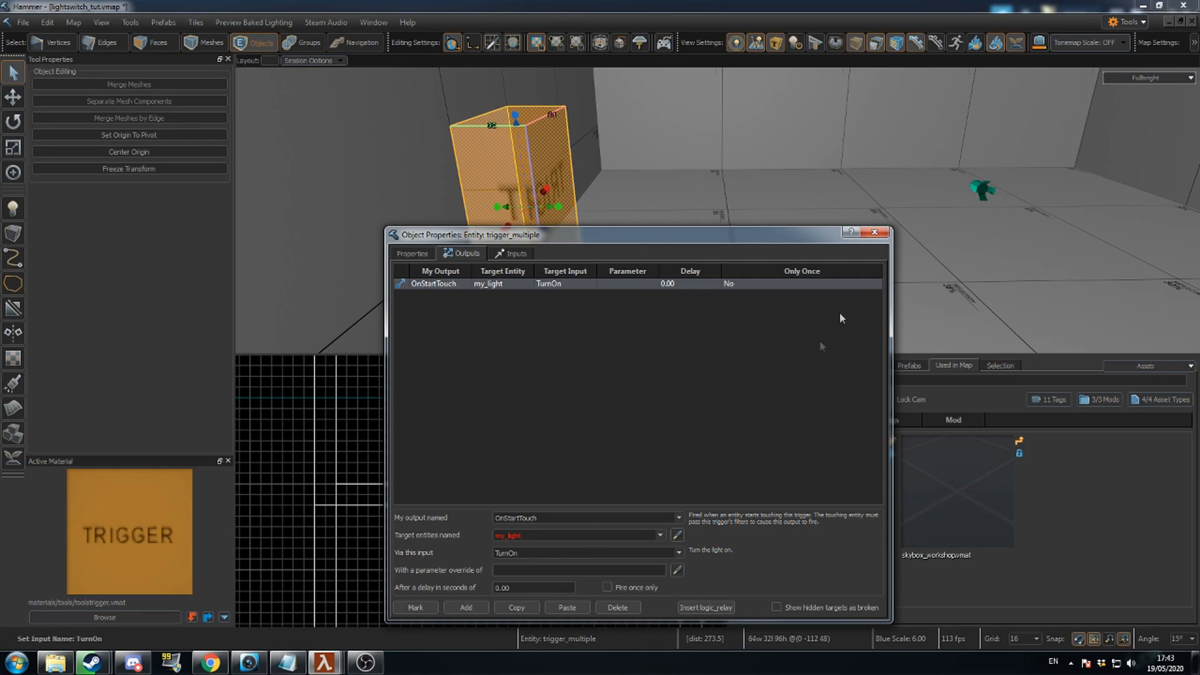
pyautogui.click(876, 232)
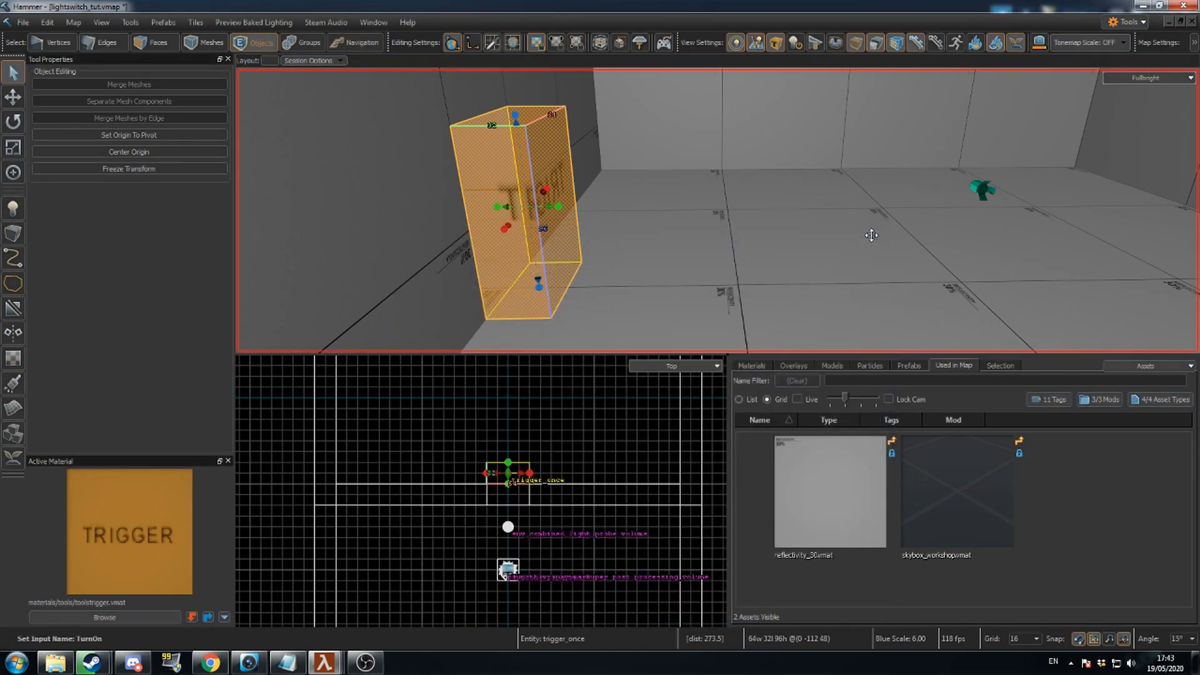